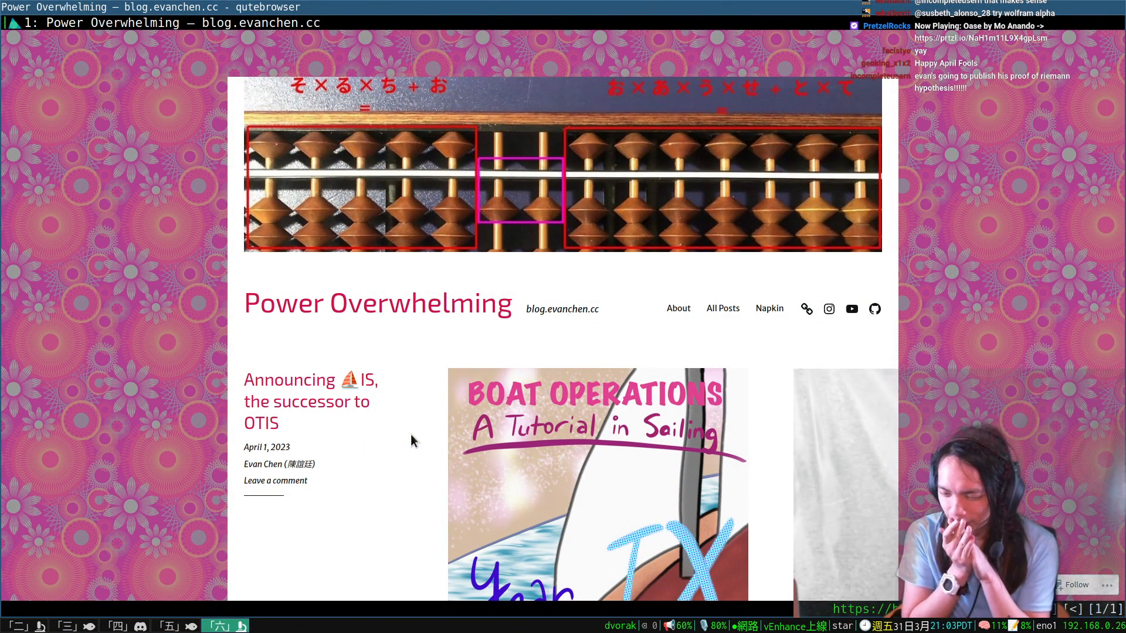
Scroll the blog.evanchen.cc front page to the April 1, 2023 ⛵IS post preview.
scroll(down, 3)
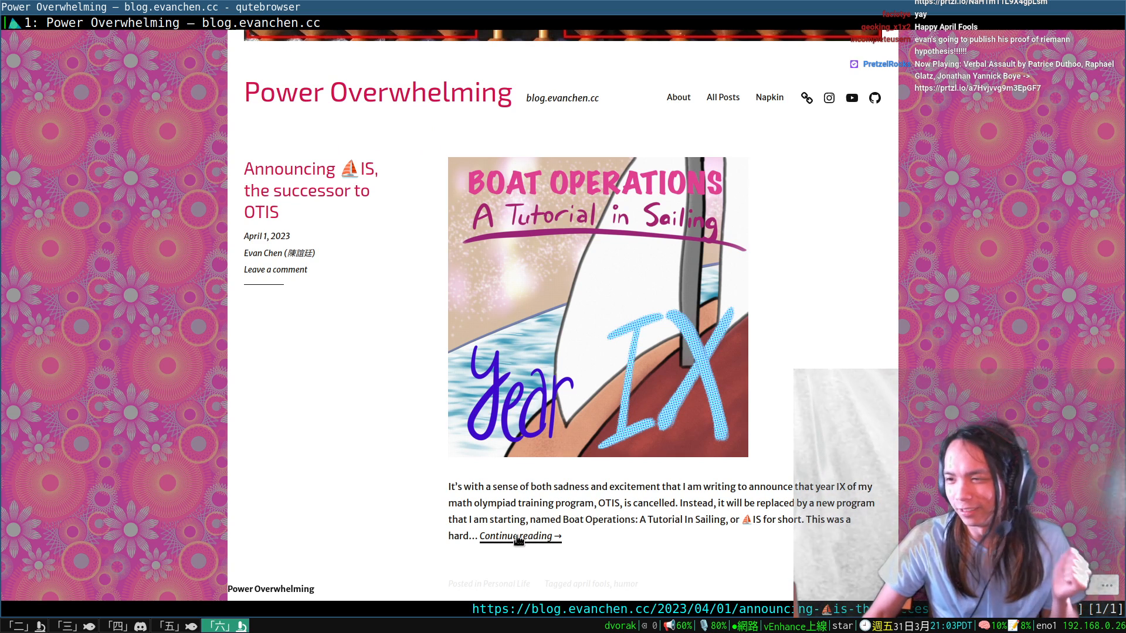
Open the ⛵IS announcement post and scroll to its 'Why sailing instead of math?' reasons.
click(513, 536)
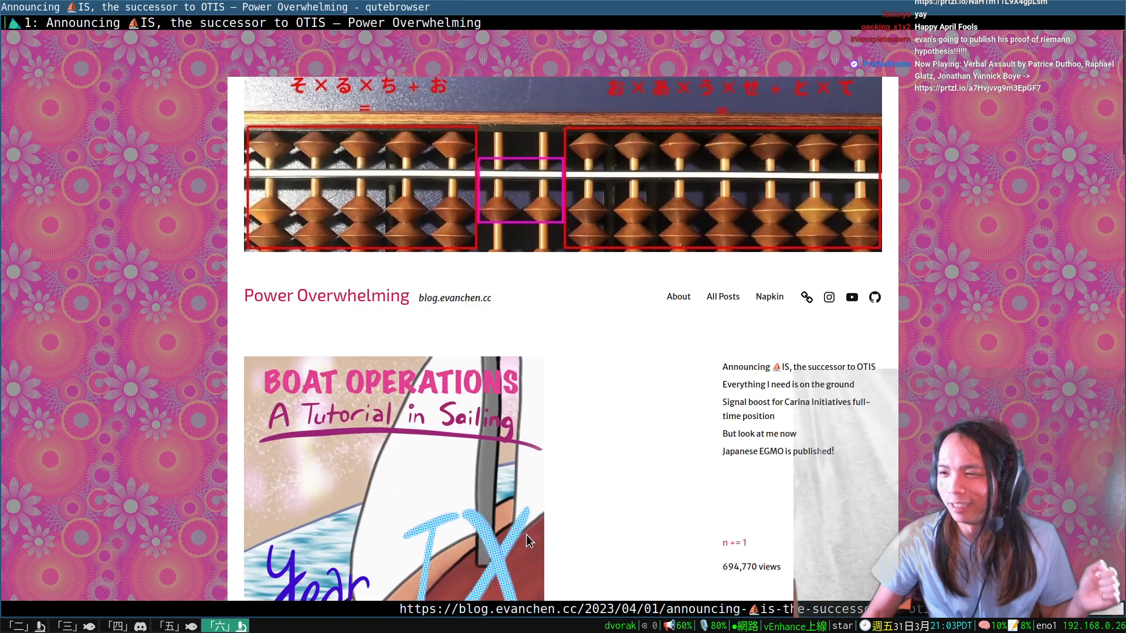
scroll(down, 3)
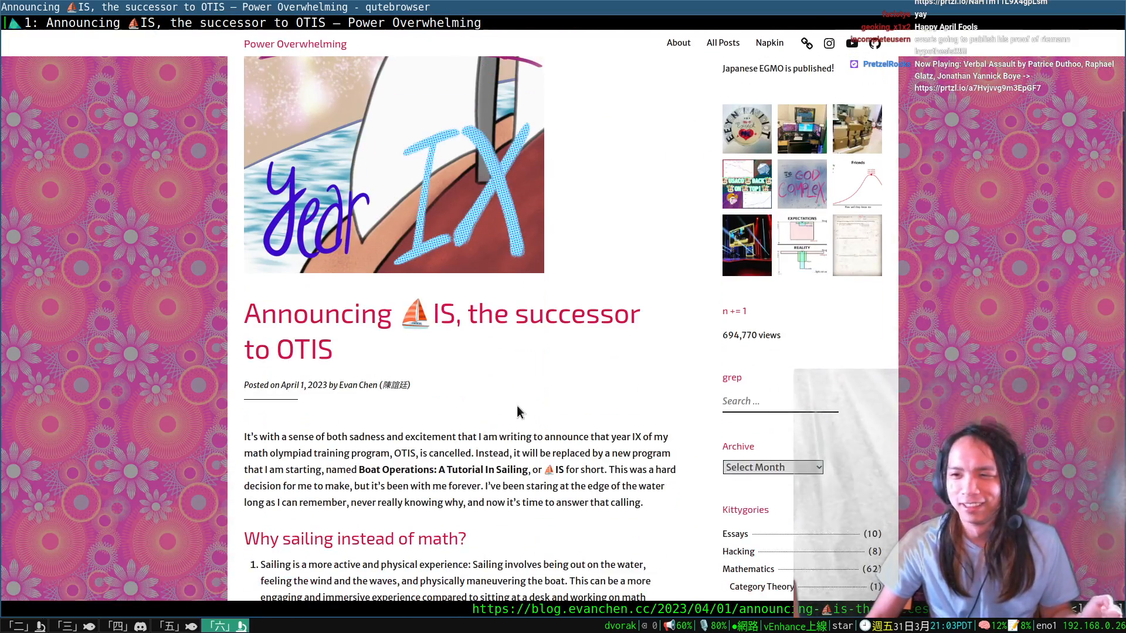
scroll(down, 3)
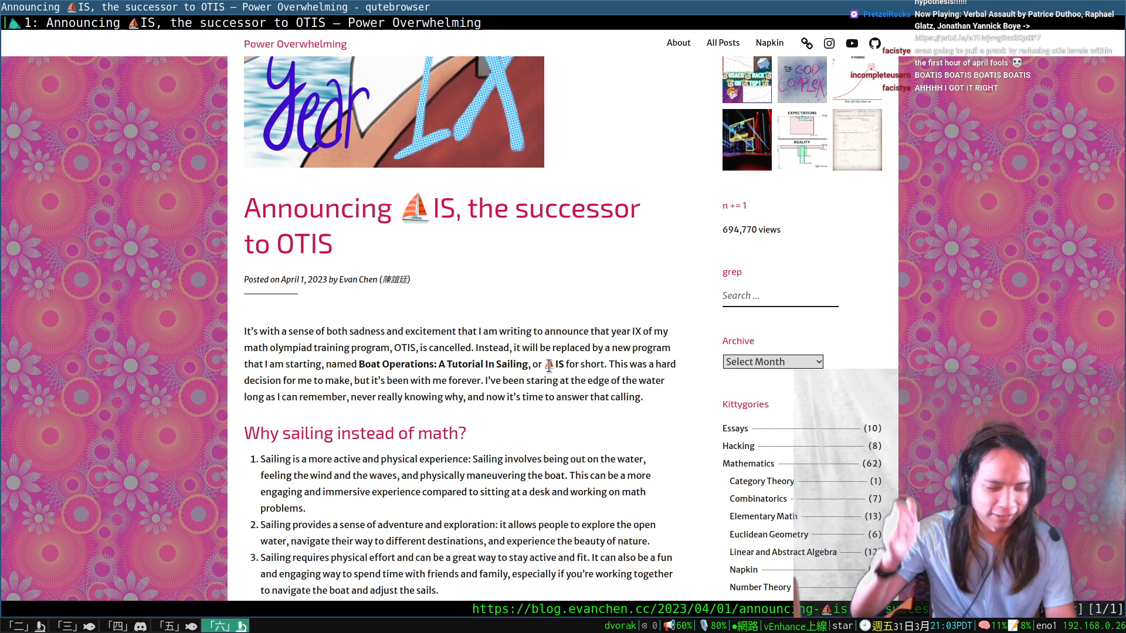
scroll(down, 3)
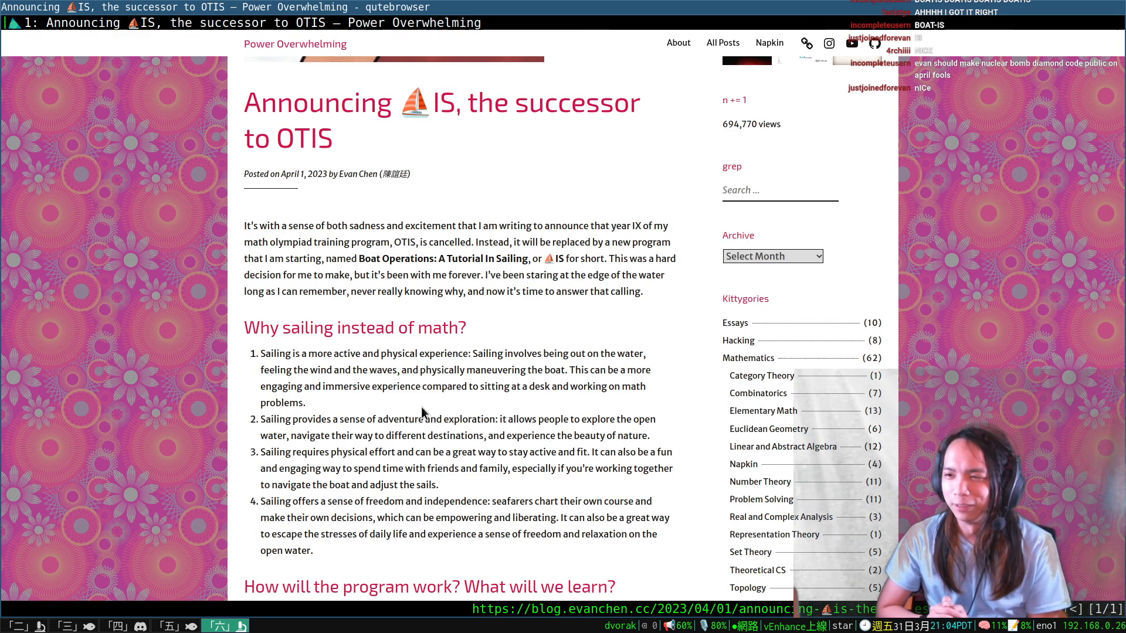
Select and deselect text in the sailing reasons, then reach 'How will the program work?'.
scroll(down, 3)
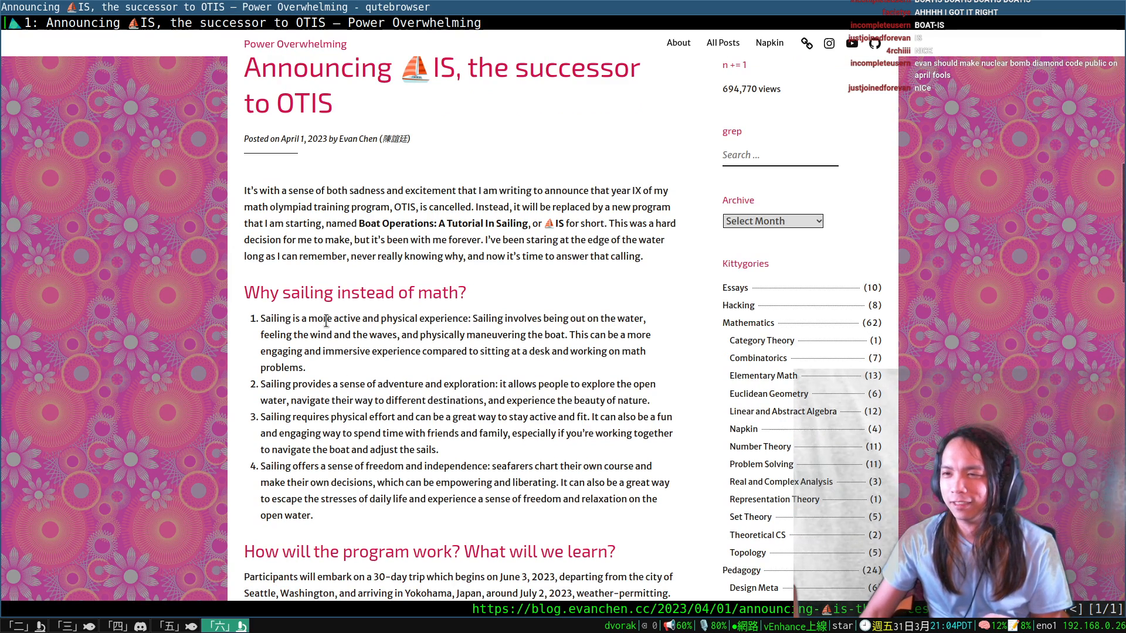
triple_click(354, 292)
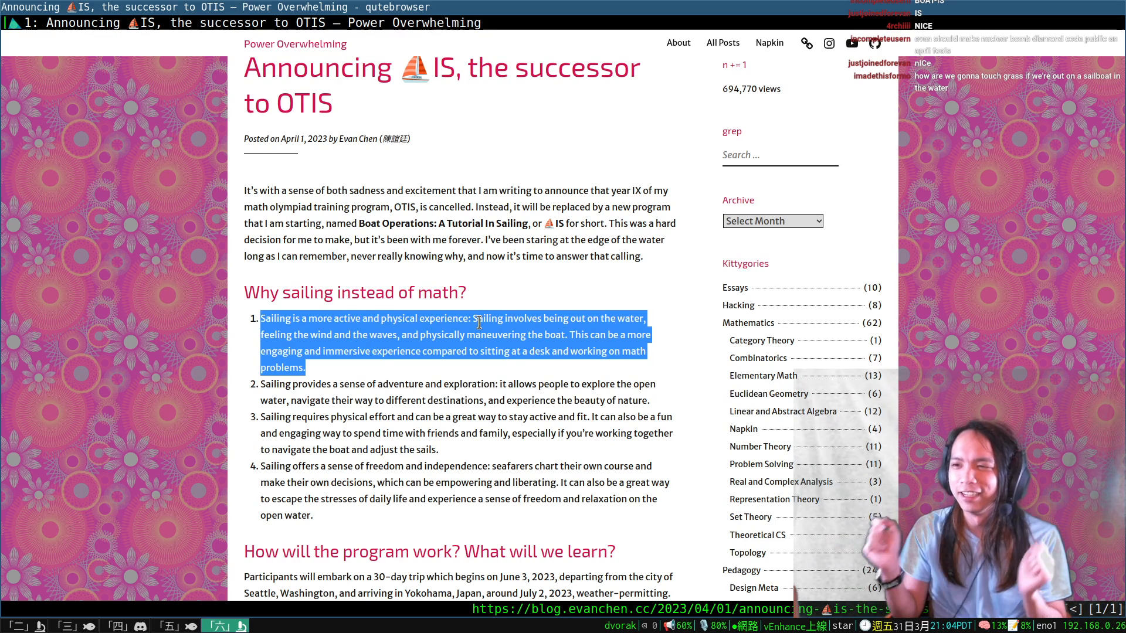
scroll(down, 3)
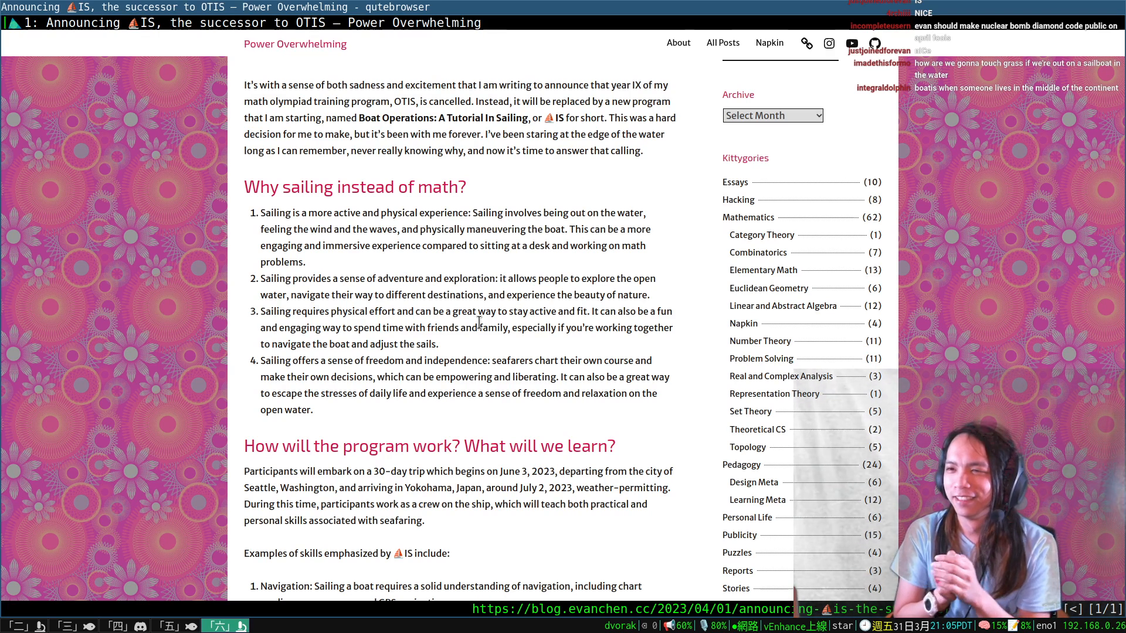
drag(499, 279, 515, 294)
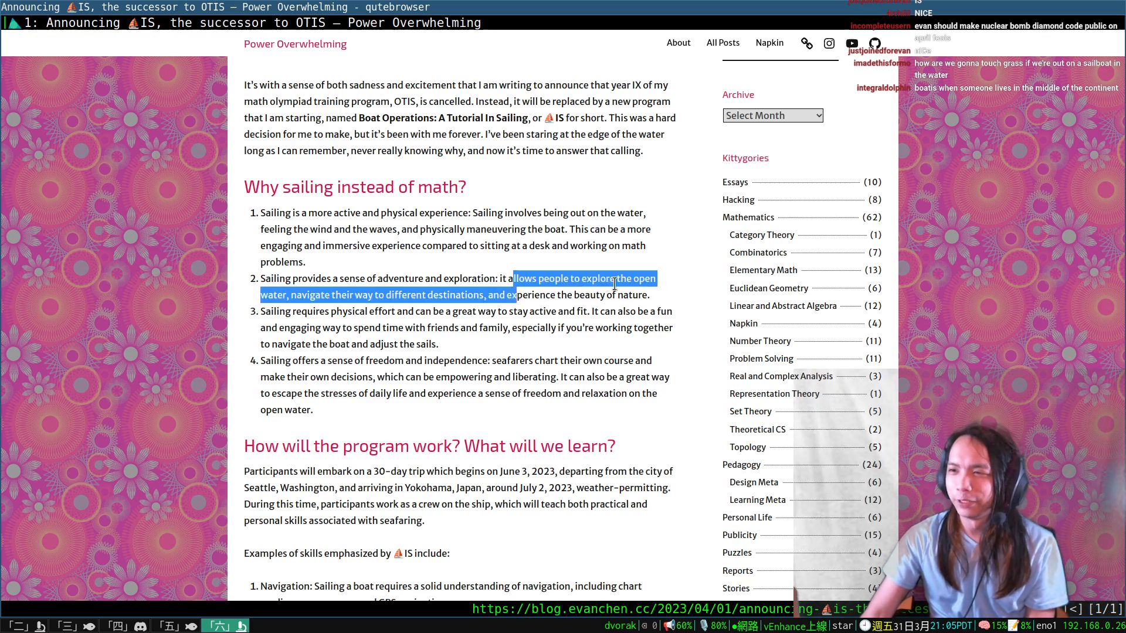
click(501, 311)
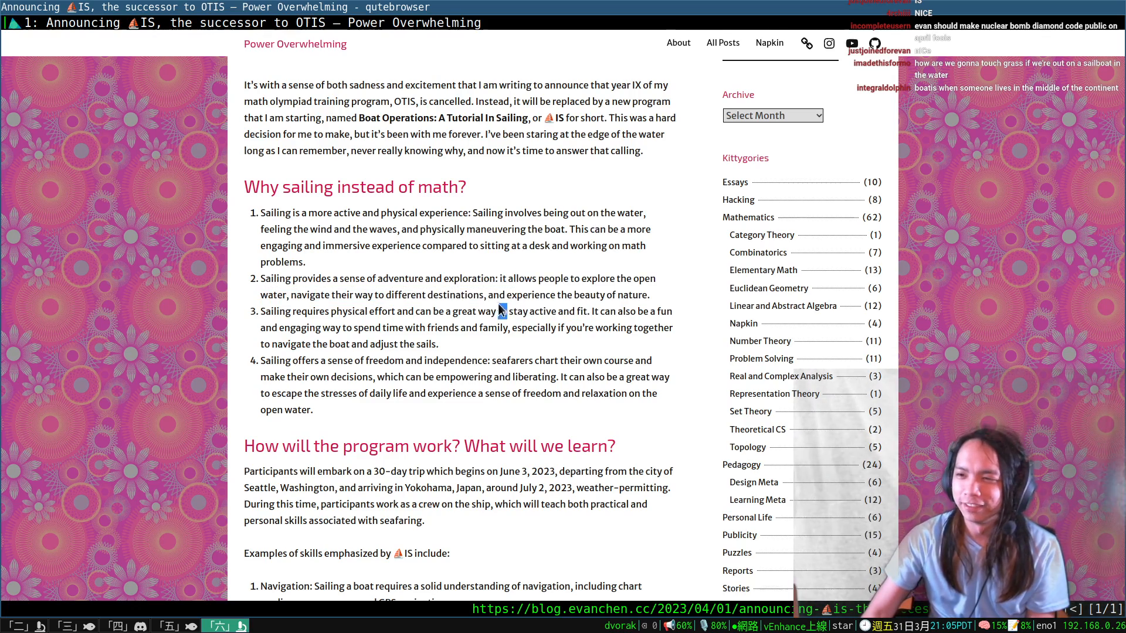
scroll(down, 3)
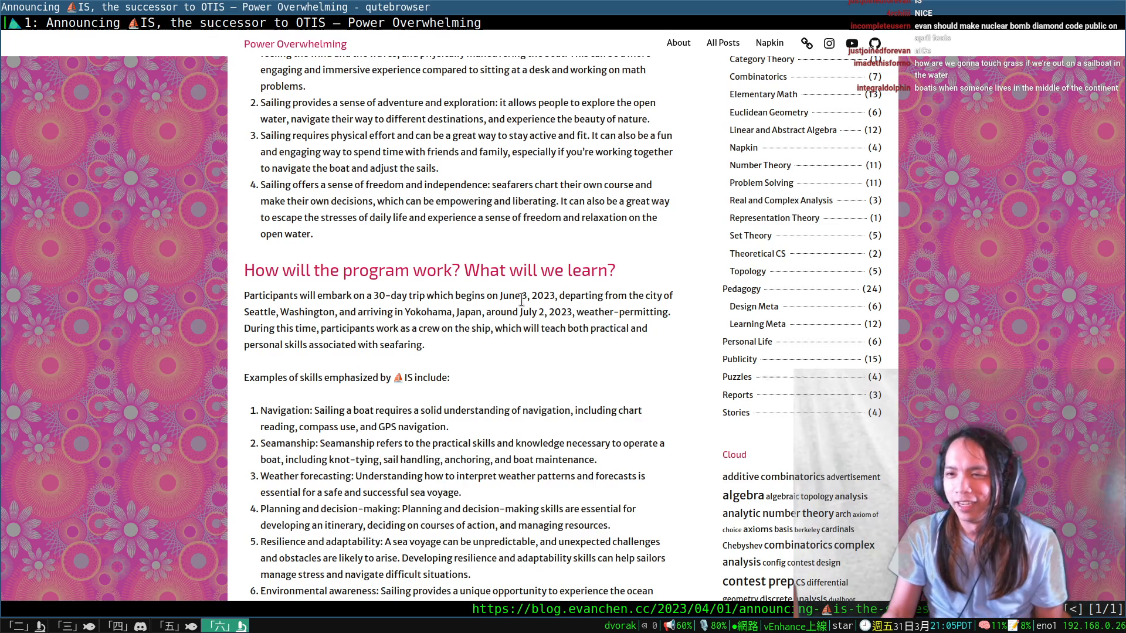
Scroll past the seafaring skills list and MOP 2023 note toward the college-applications heading.
scroll(down, 3)
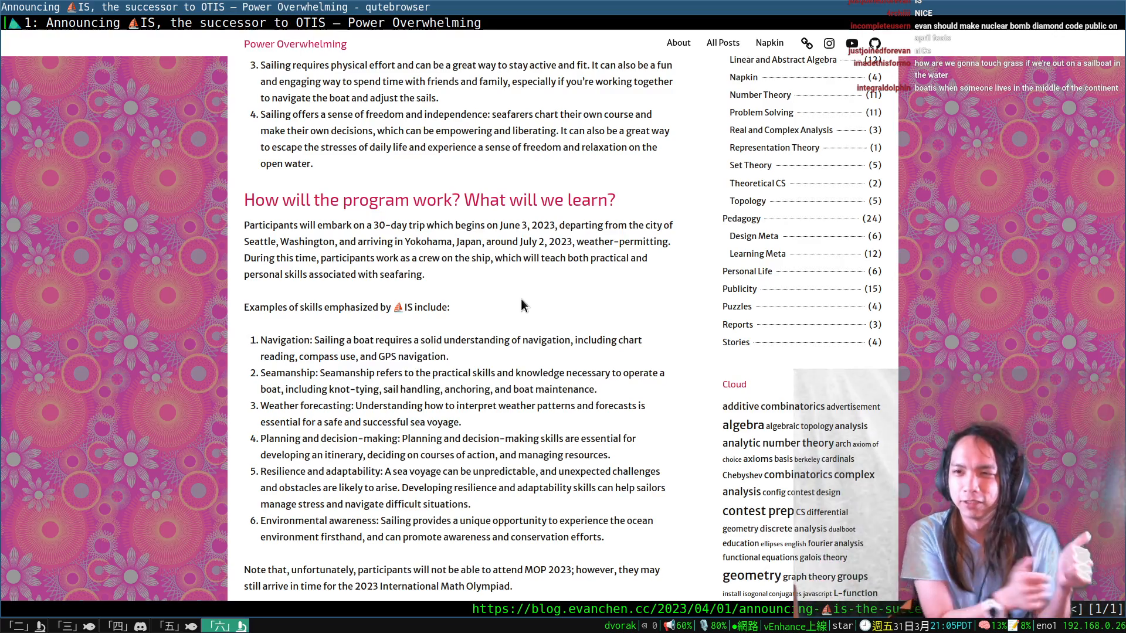
scroll(down, 3)
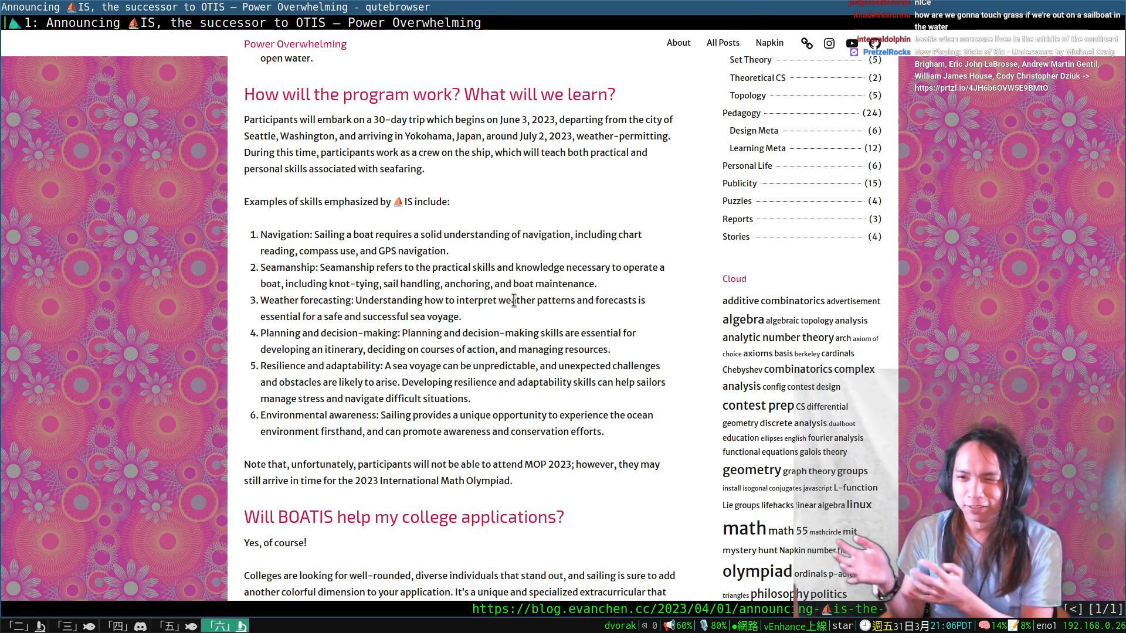
scroll(down, 3)
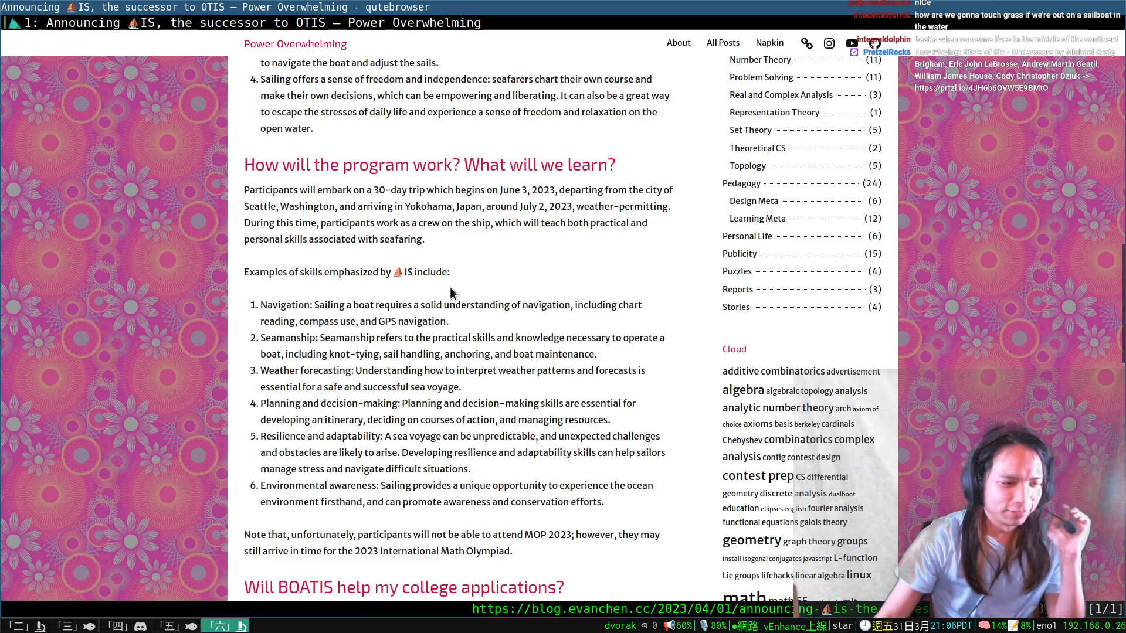
Scroll to the Apply section's two requirements and the Share buttons at the post's end.
scroll(down, 3)
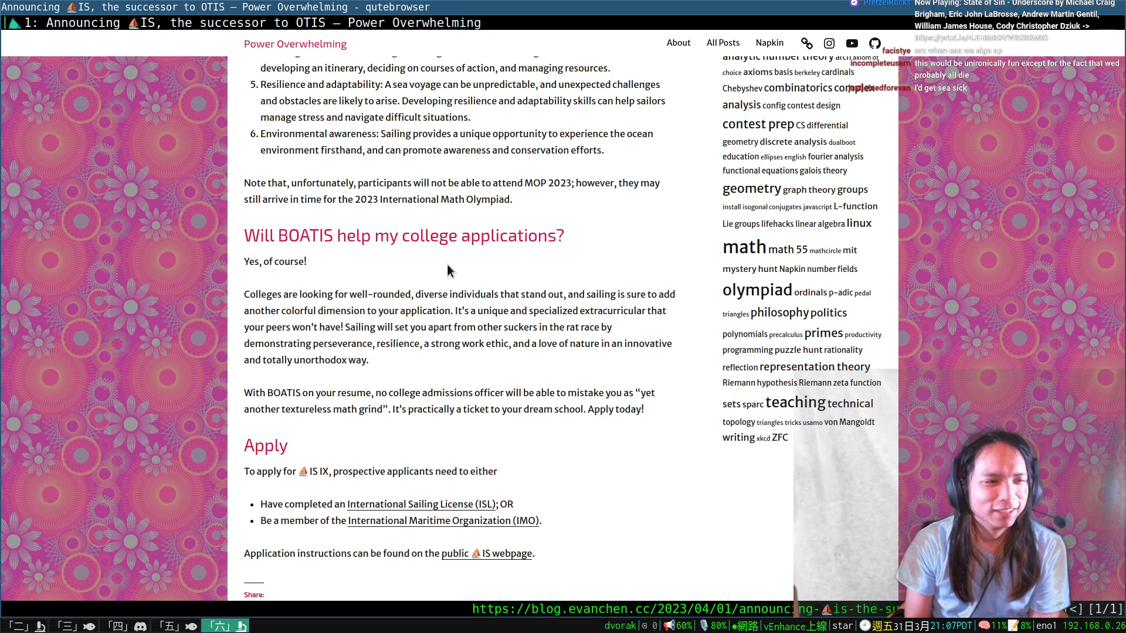
scroll(down, 3)
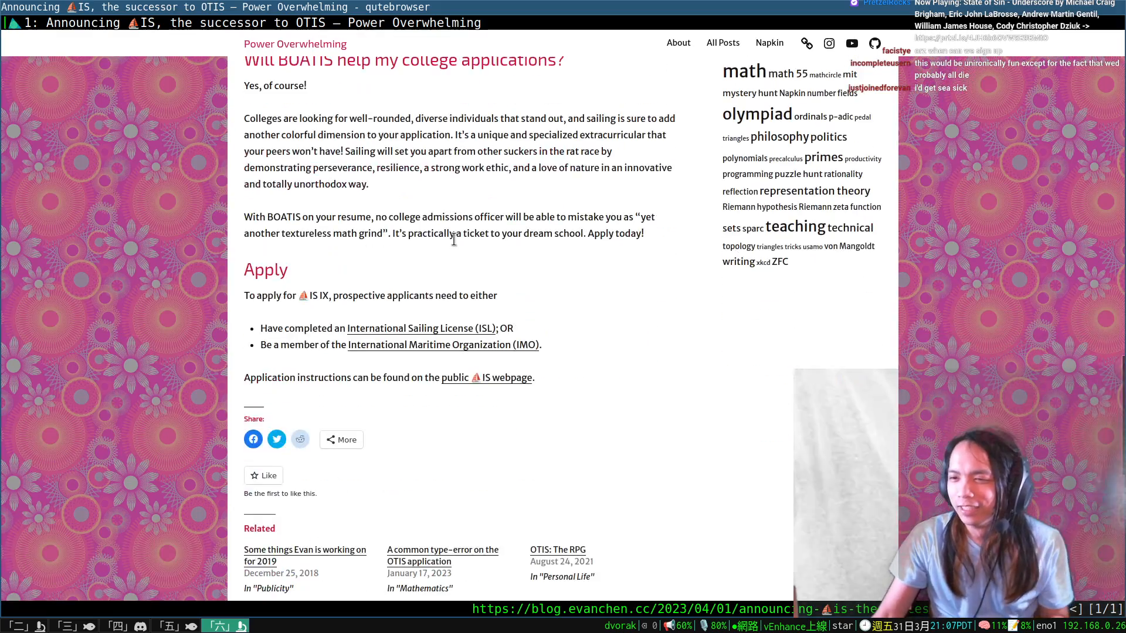